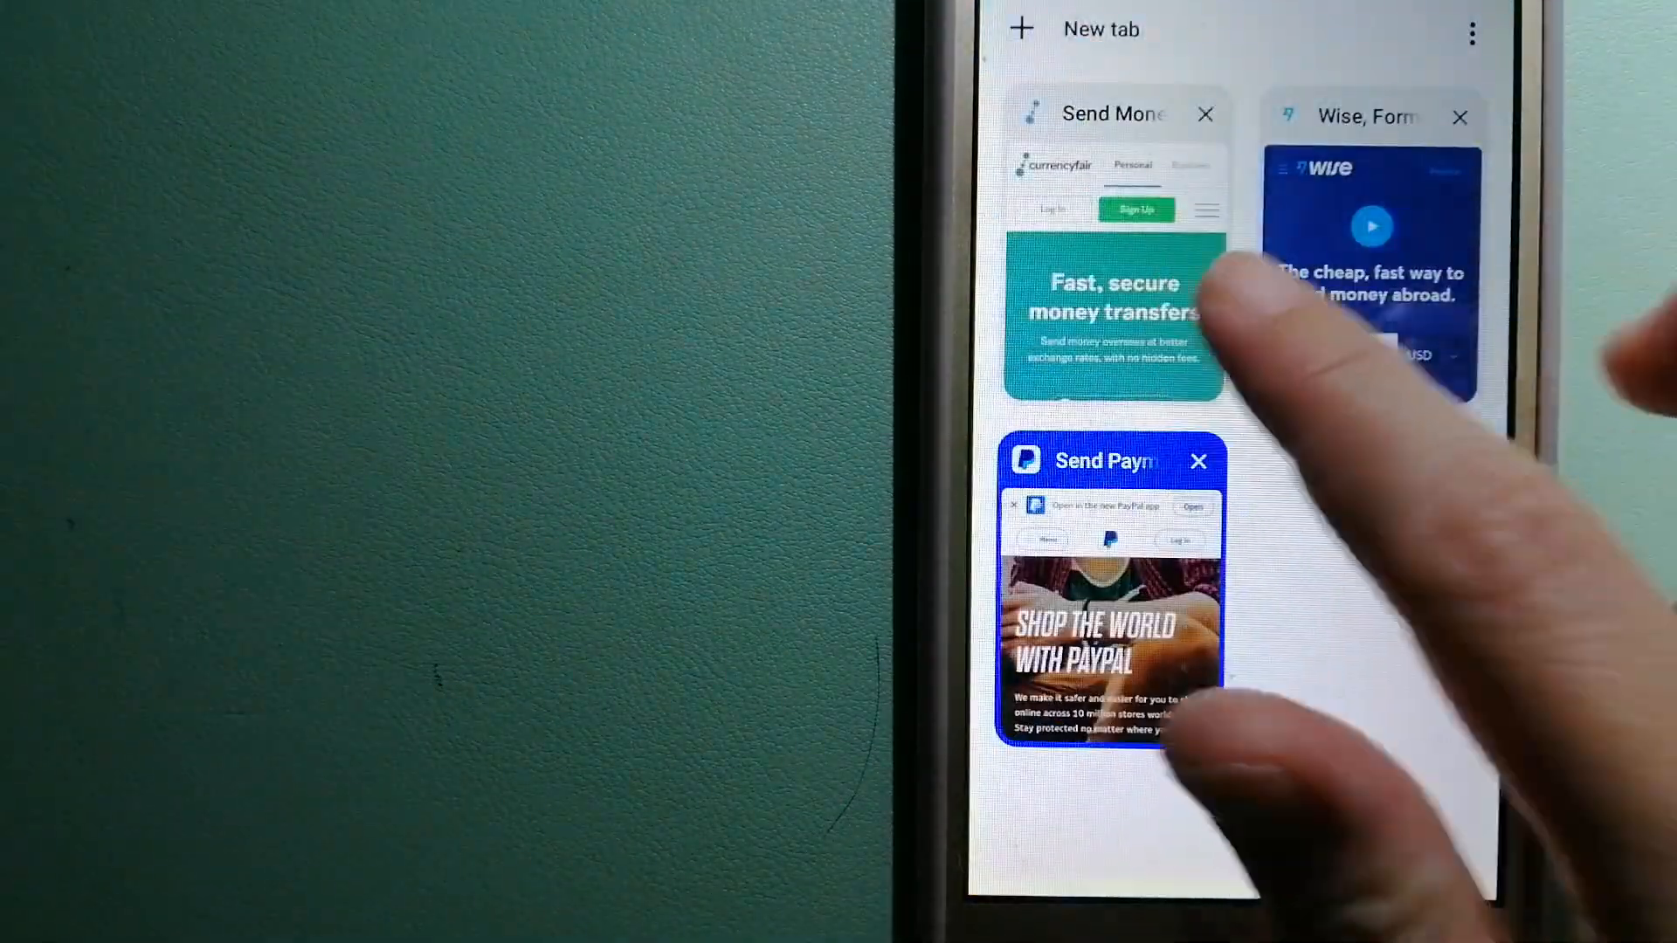
- Bring the CurrencyFair 'Send Money' tab forward, showing the €10,000 EUR transfer calculator
left_click(1113, 311)
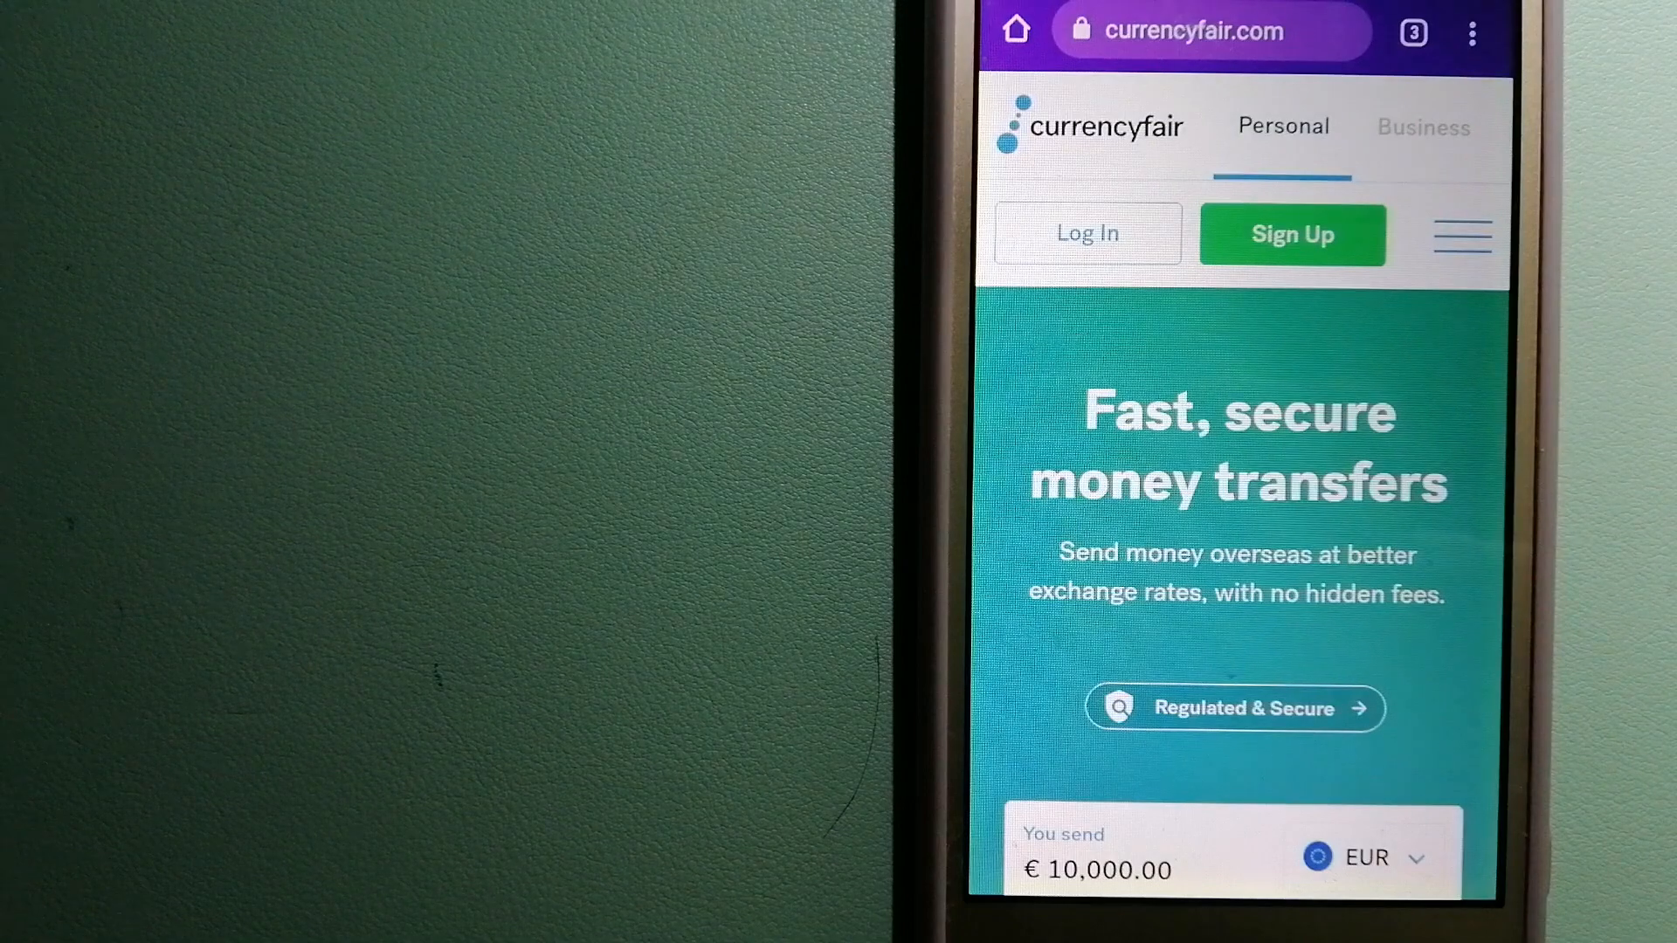